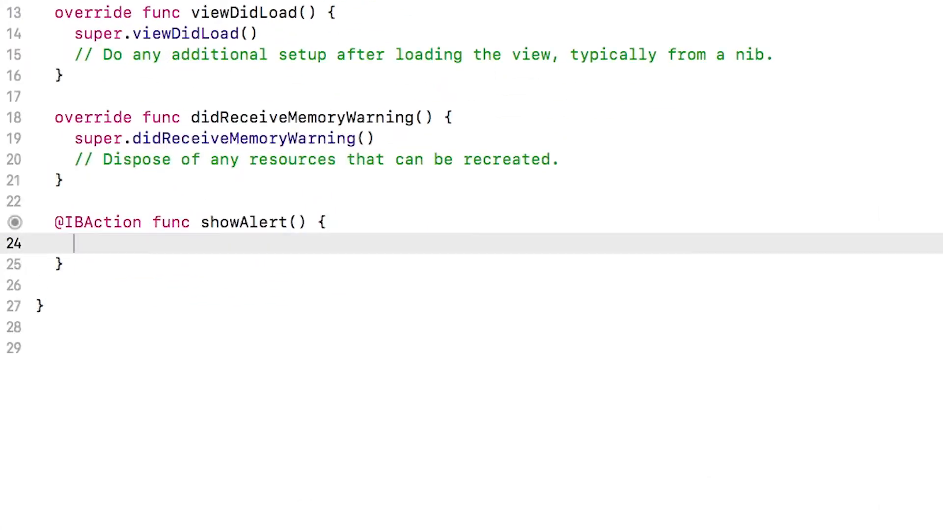
On a new line in showAlert(), type 'let alert = UIAlertController(' to list initializers.
key("enter")
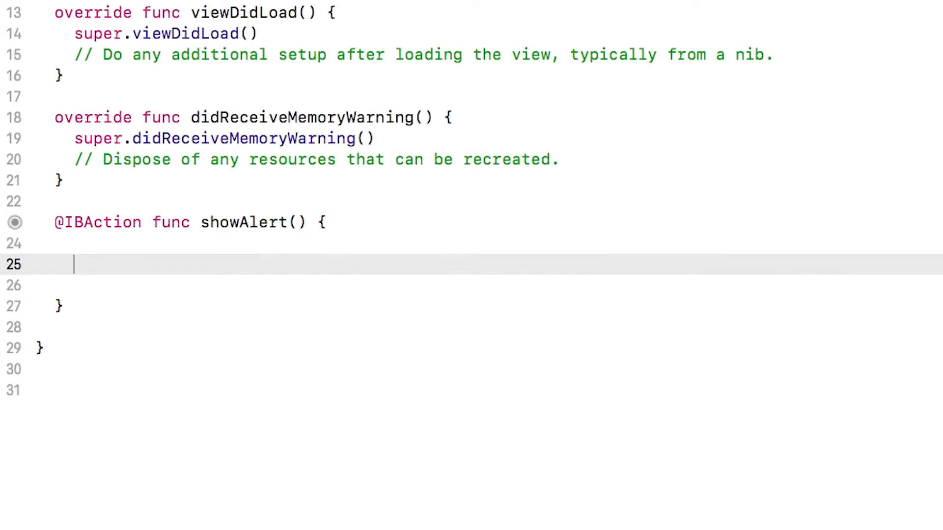
type("l")
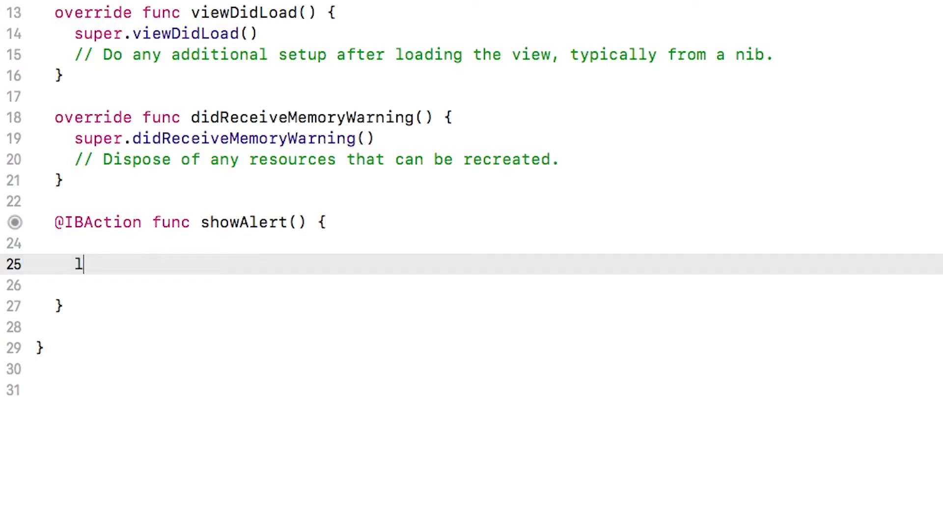
type("et alert")
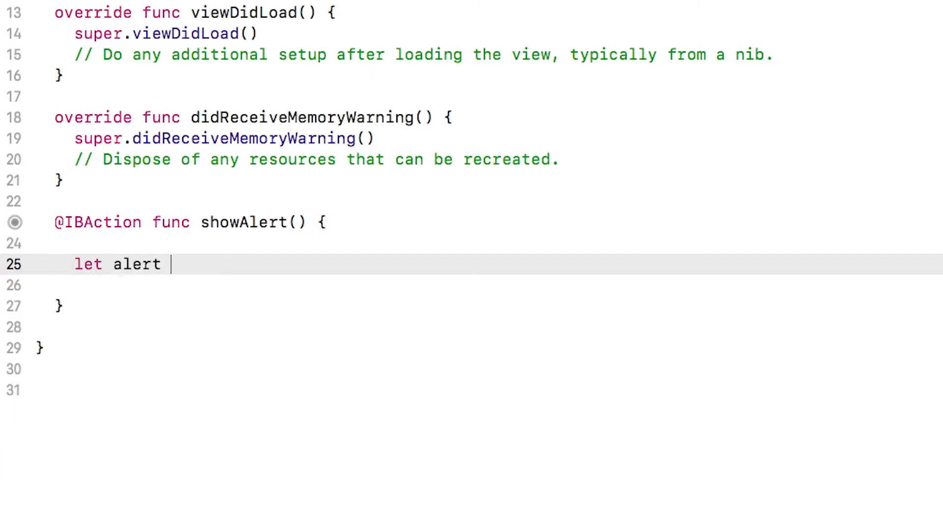
type("= UI")
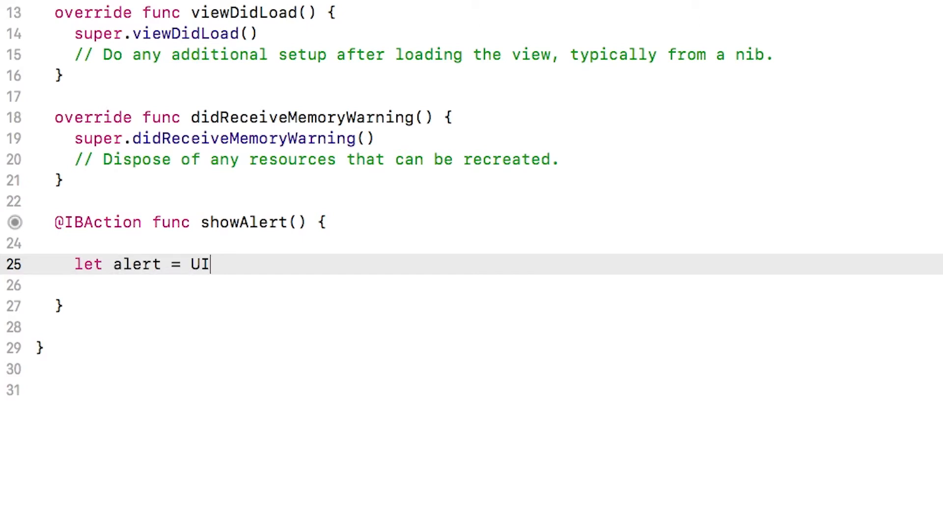
type("AlertController")
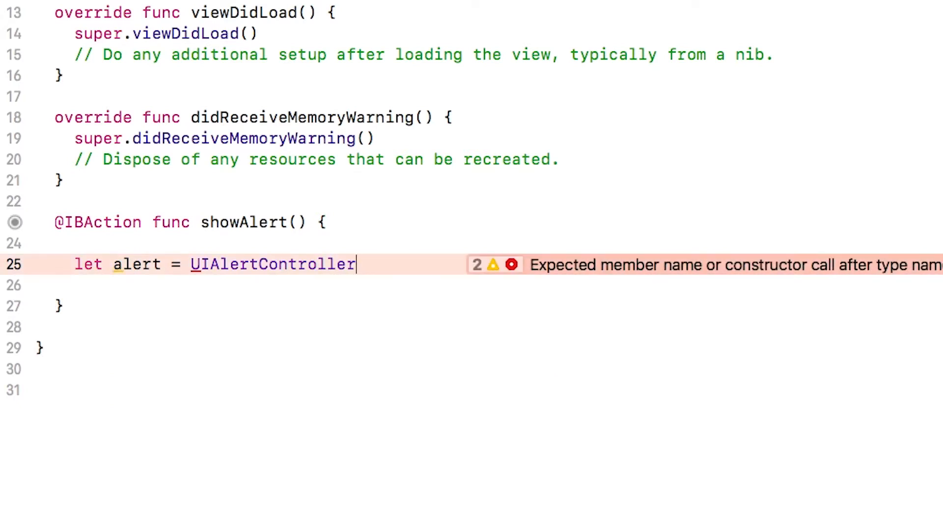
type("(")
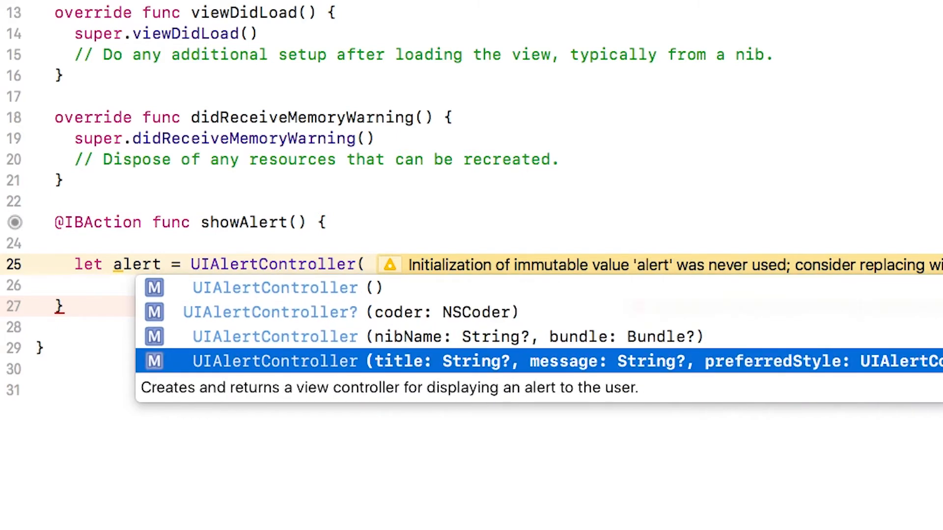
Initialize alert with title "Hello, World!", message "This is my first app!" and .alert style.
left_click(274, 361)
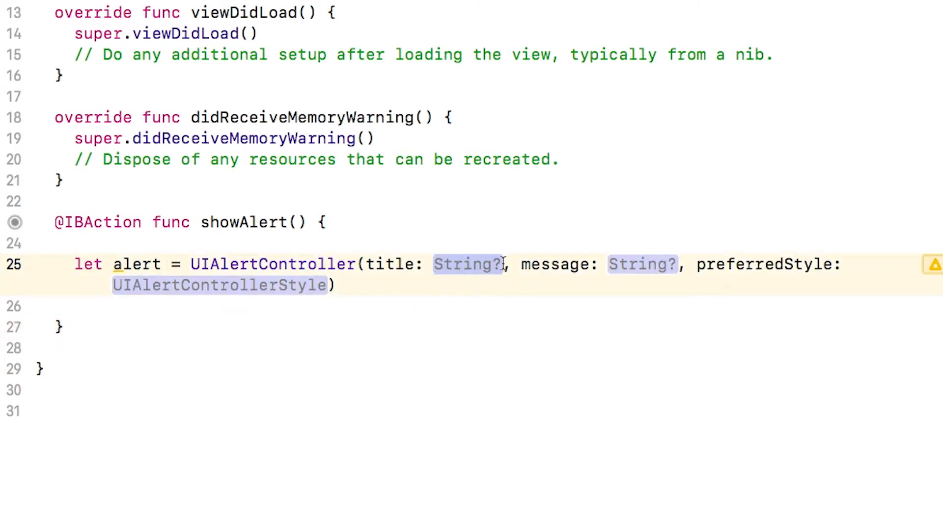
mouse_move(452, 264)
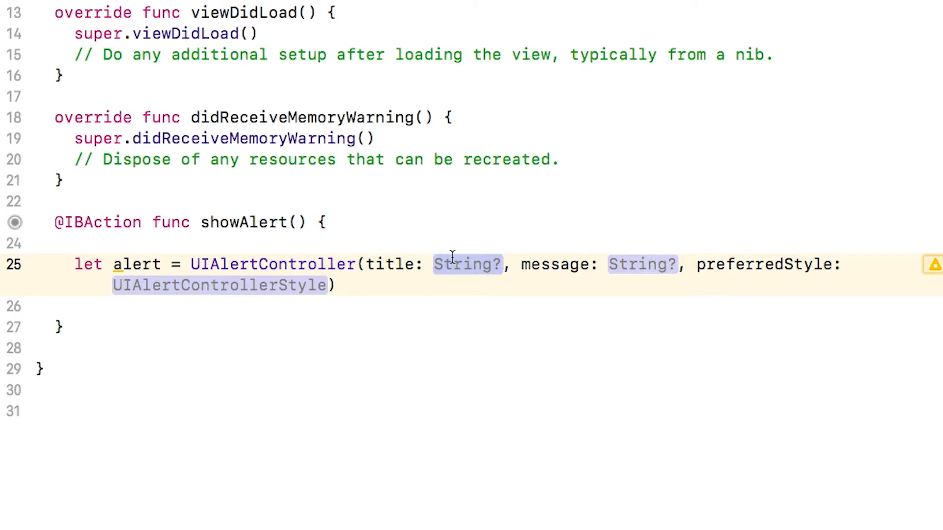
type("\"H\"")
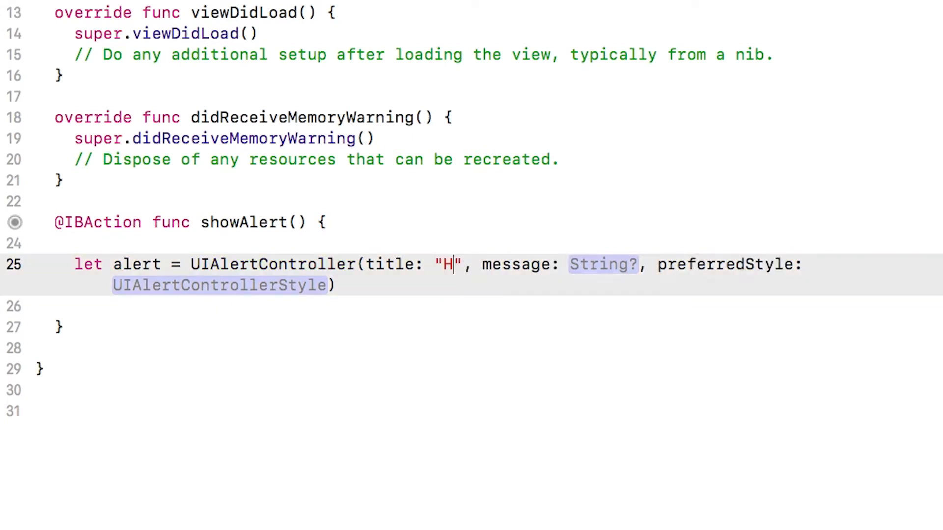
type("ello, World!")
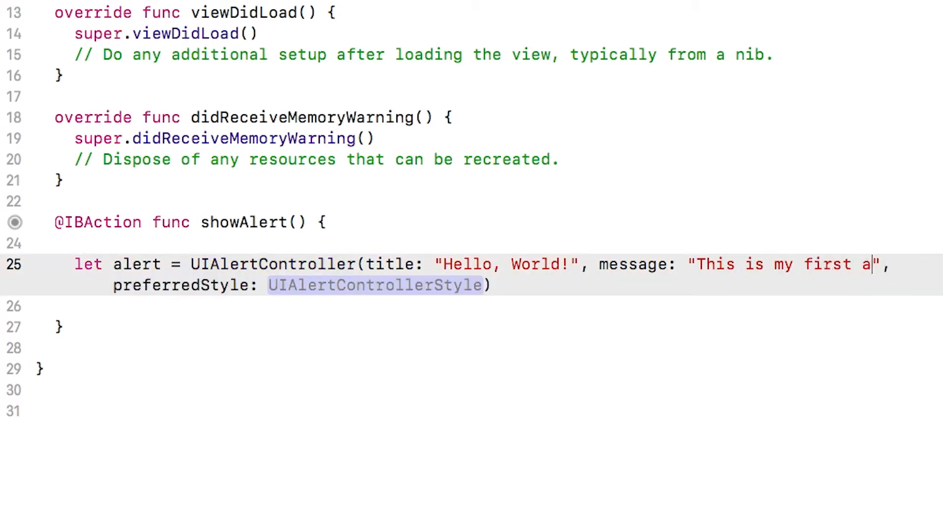
type("pp!")
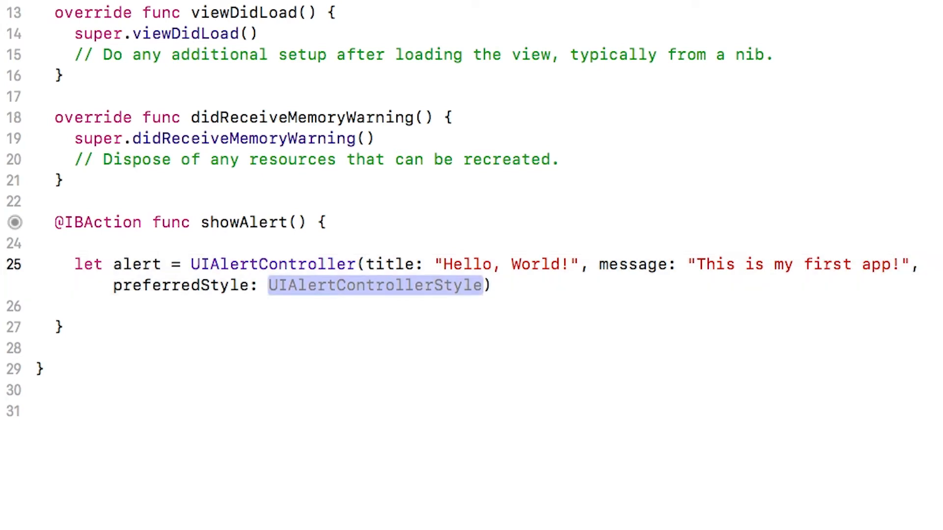
type(".alert")
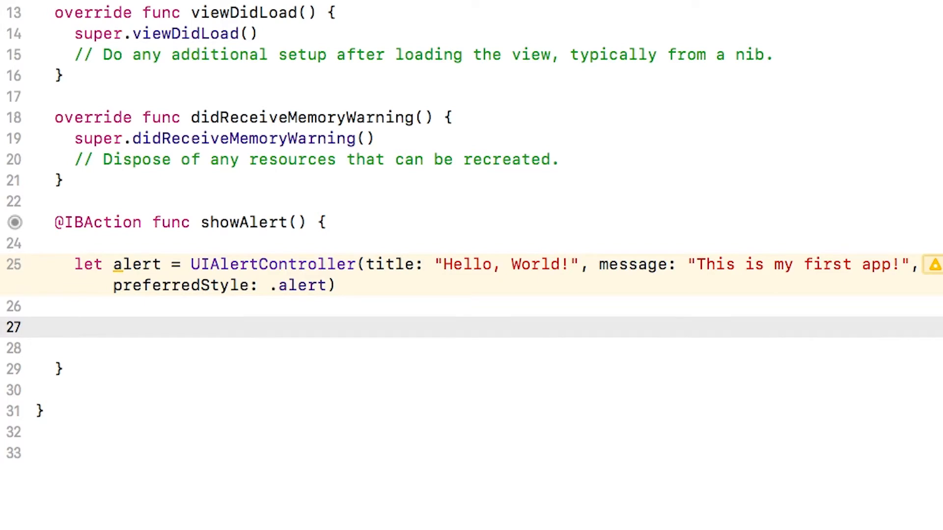
Declare 'let action = UIAlertAction' titled "Awesome" with .default style and nil handler.
type("let action = UIAlertAction")
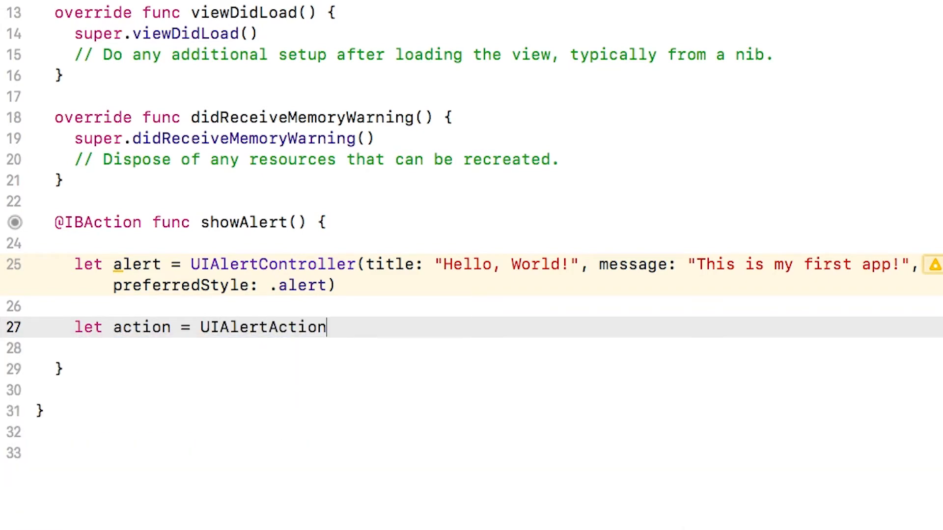
type("(")
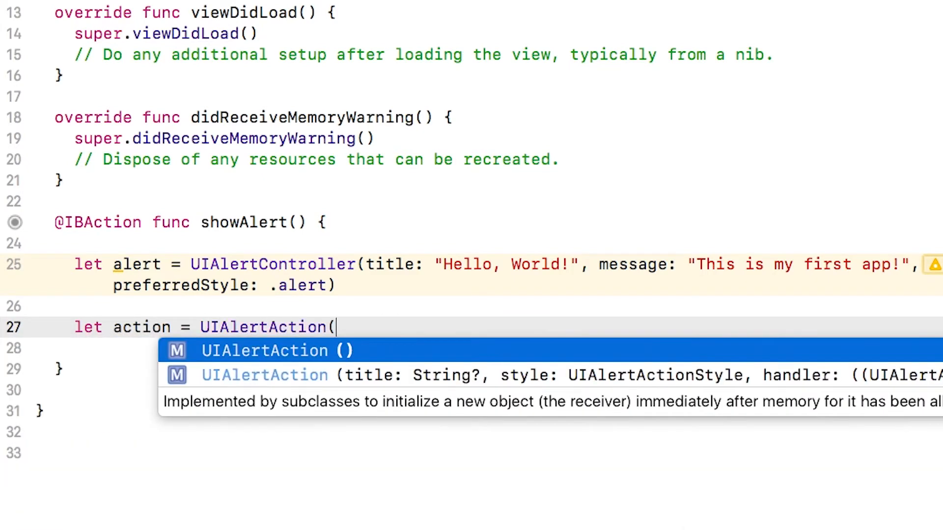
left_click(264, 374)
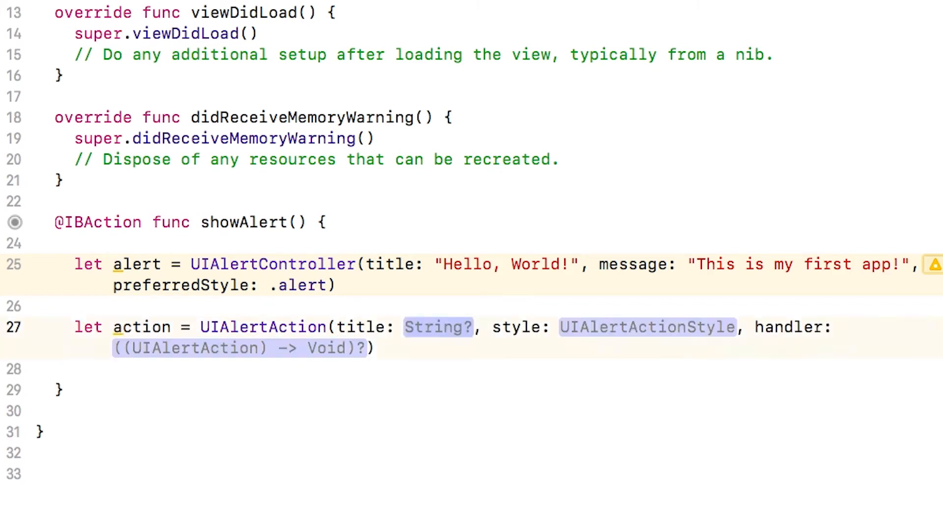
type("Awes\"")
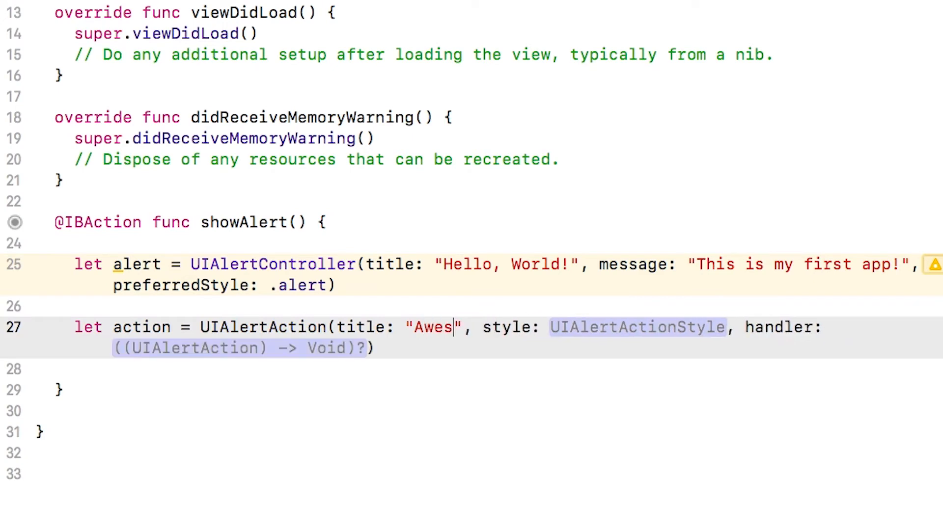
type("ome")
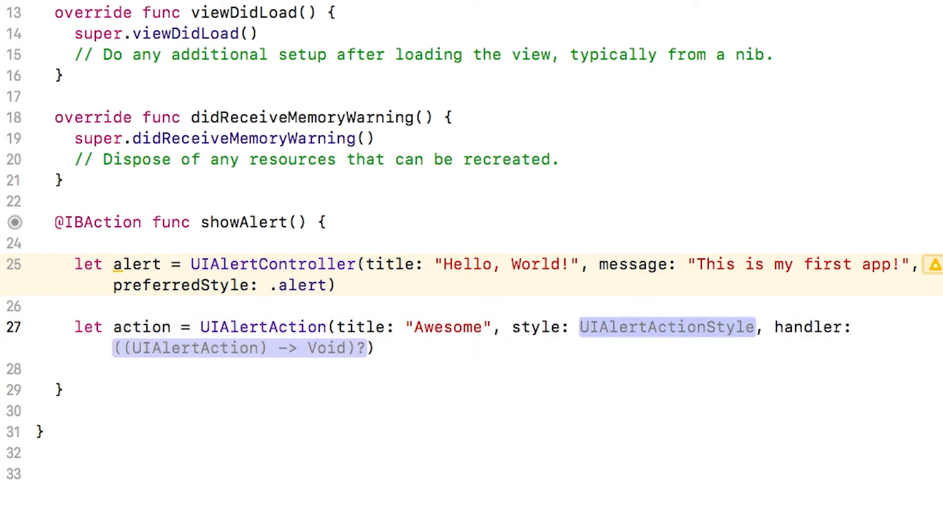
type(".defau")
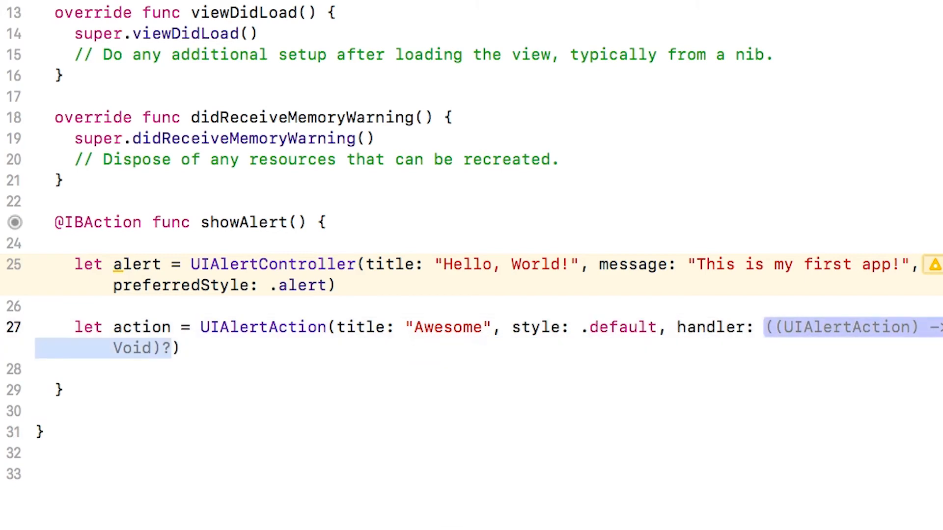
type("nil")
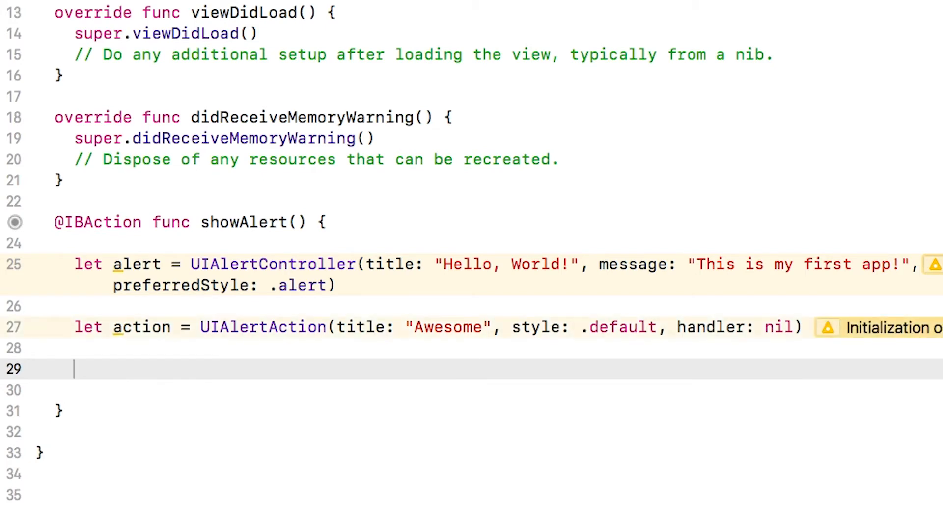
Add the action to the alert with alert.addAction(action).
type("alert.addAction(")
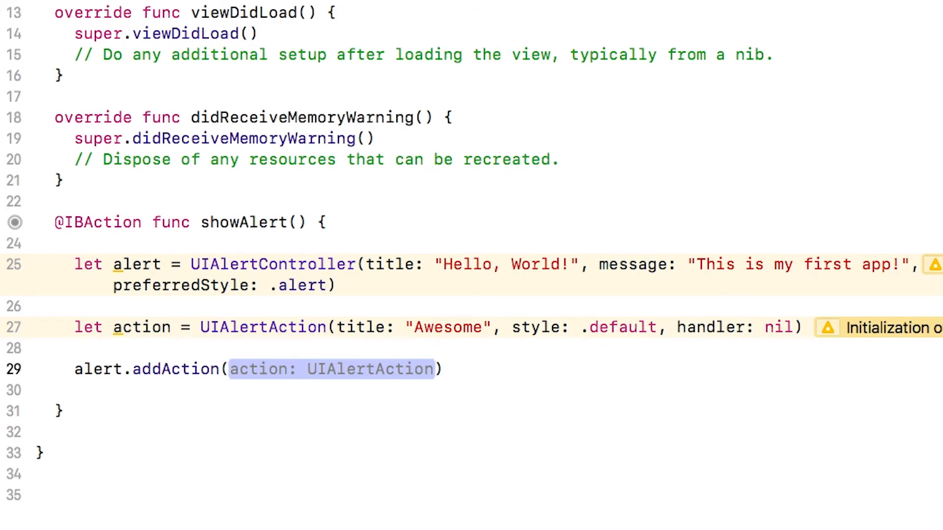
type("action")
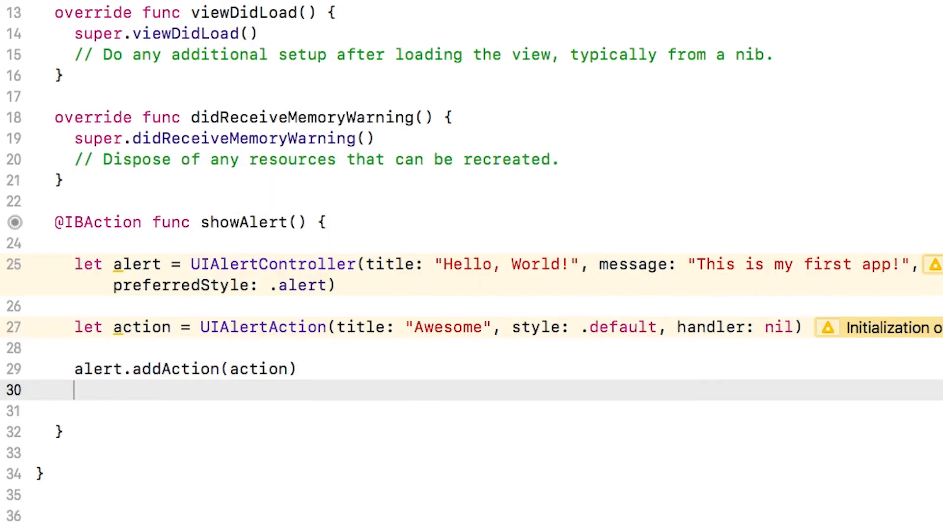
key("enter")
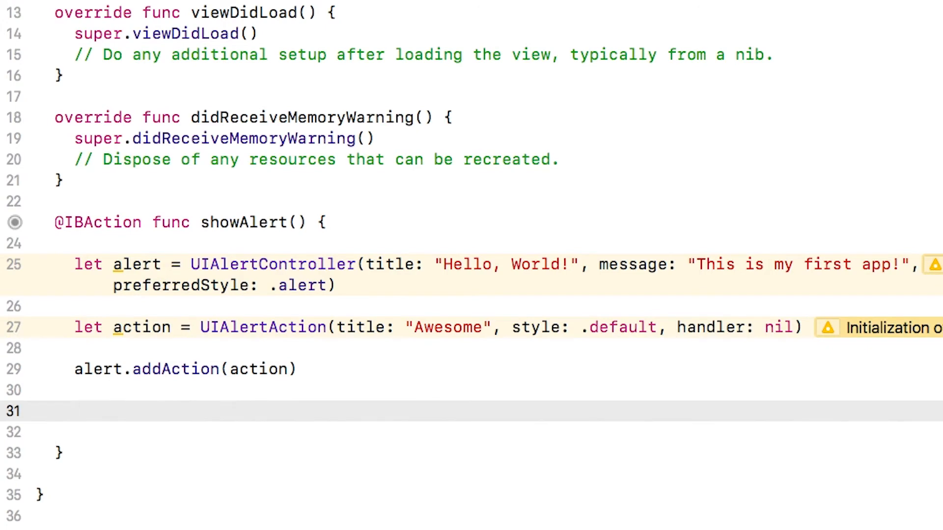
Present the alert with animated: true and completion: nil.
type("present(alert, animated: Bool, completion: (() -> Void)?")
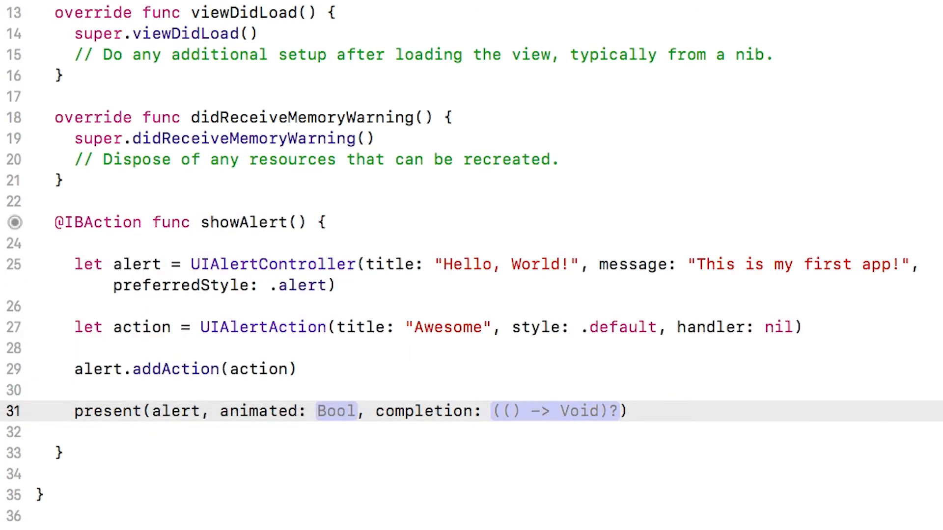
type("true")
left_click(558, 411)
type("ni")
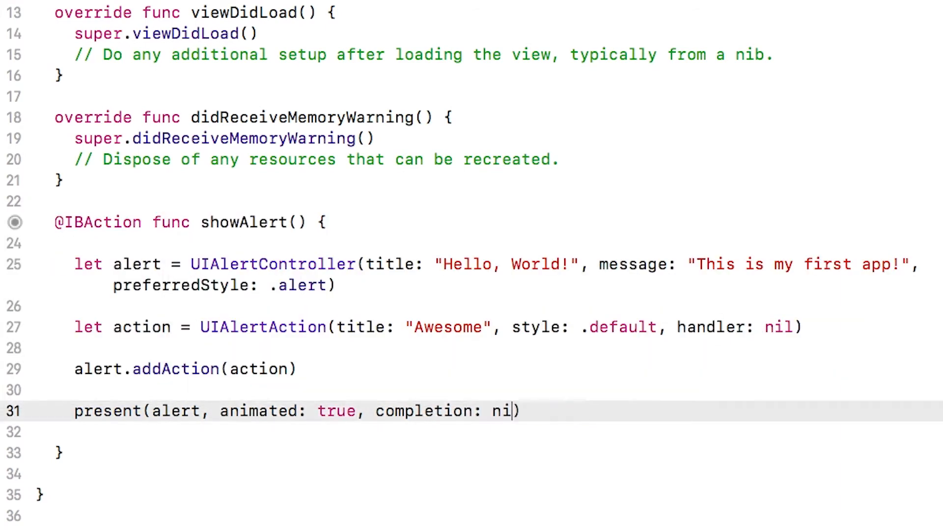
type("l")
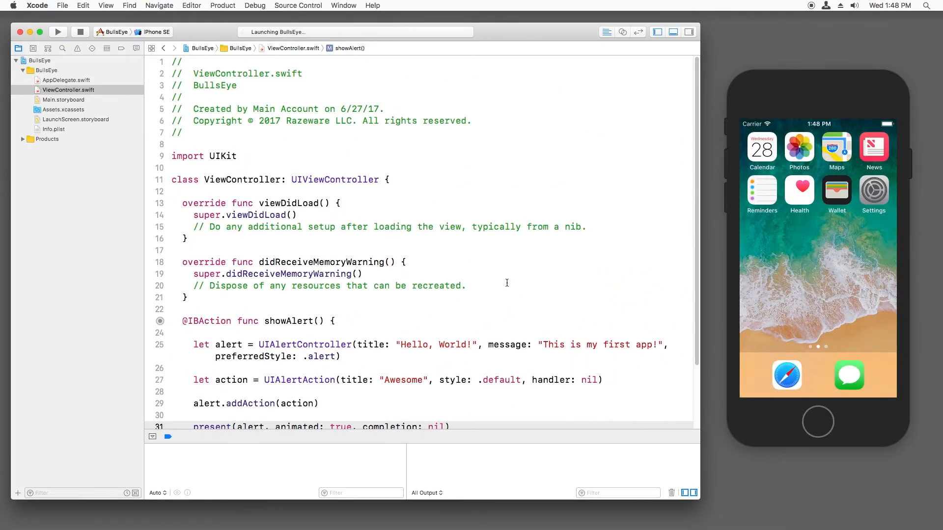
In the Simulator, tap Hit Me to show the "Hello, World!" alert with its Awesome button.
left_click(56, 32)
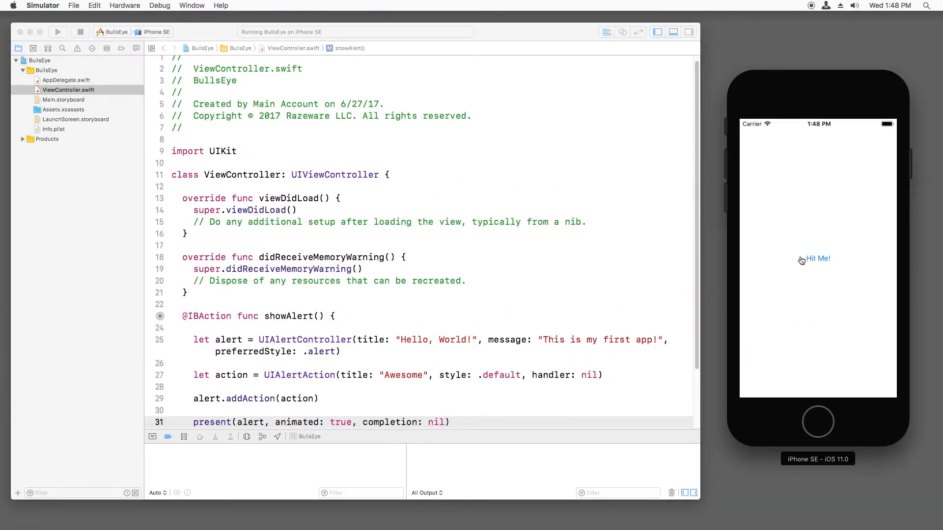
left_click(817, 259)
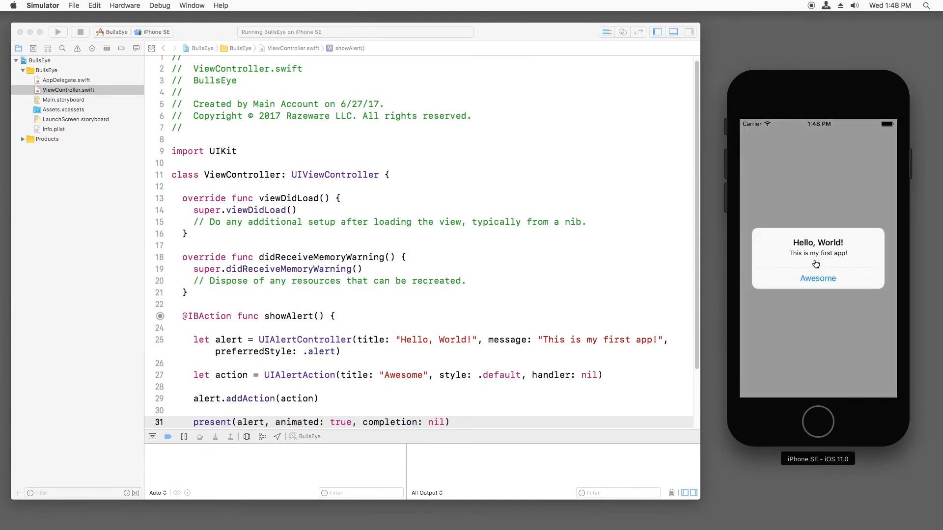
mouse_move(869, 282)
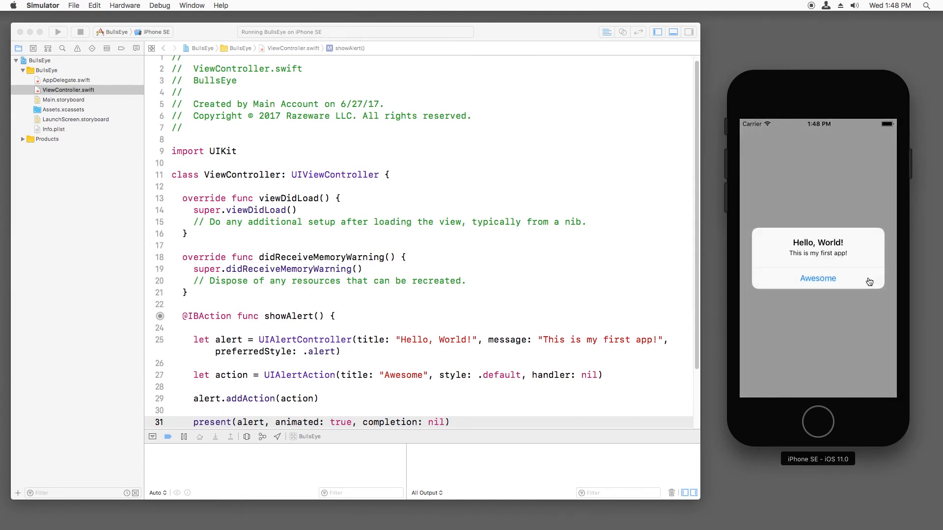